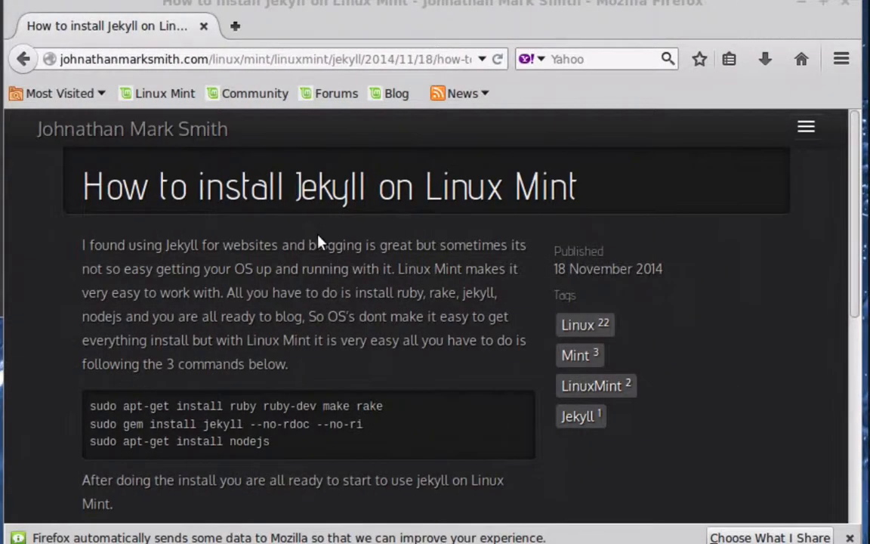
{"action": "mouse_move", "coordinate": [244, 143]}
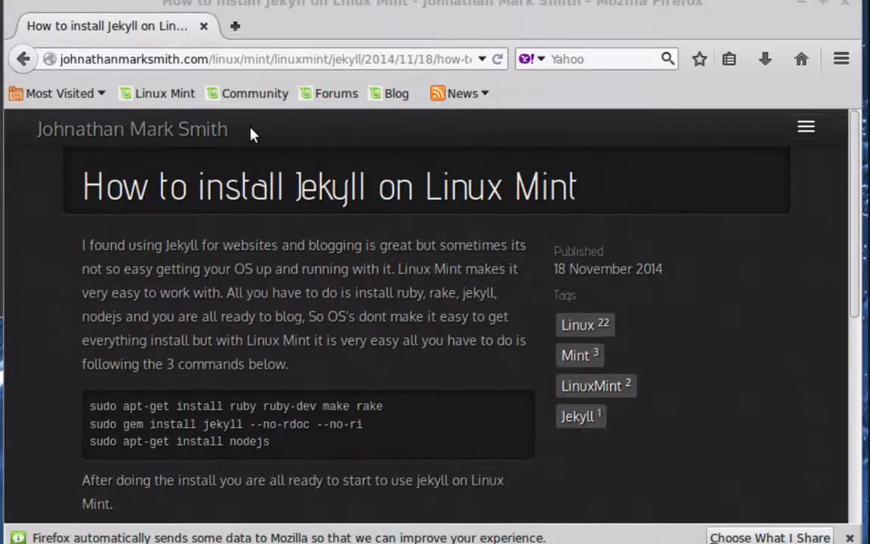
{"action": "mouse_move", "coordinate": [90, 74]}
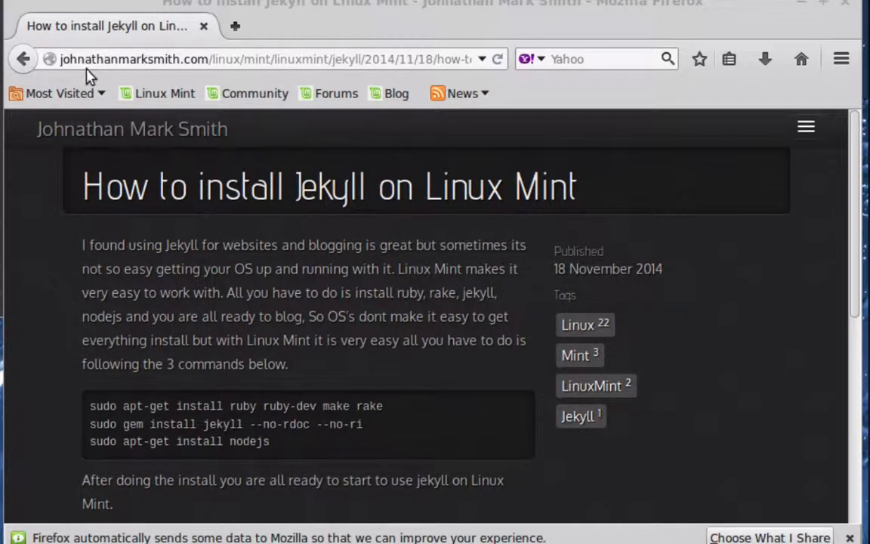
{"action": "mouse_move", "coordinate": [203, 76]}
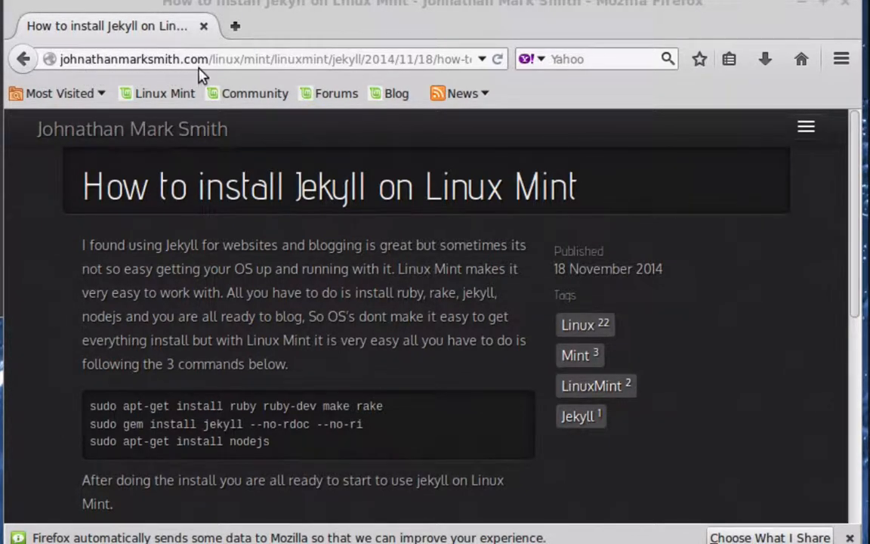
{"action": "mouse_move", "coordinate": [126, 81]}
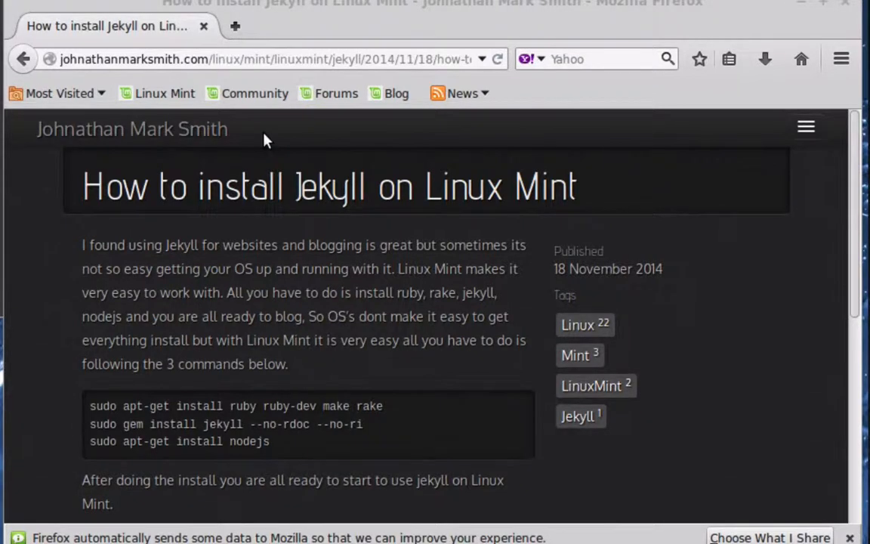
{"action": "mouse_move", "coordinate": [271, 290]}
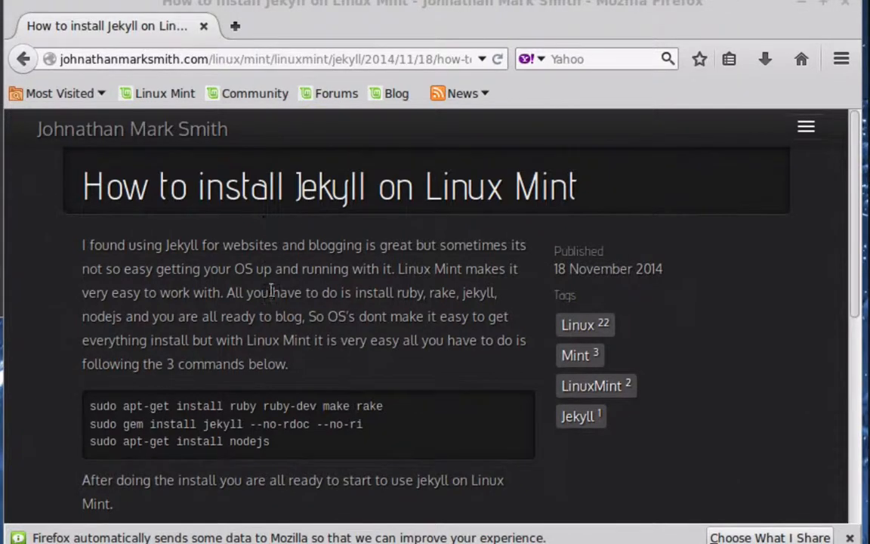
{"action": "mouse_move", "coordinate": [249, 385]}
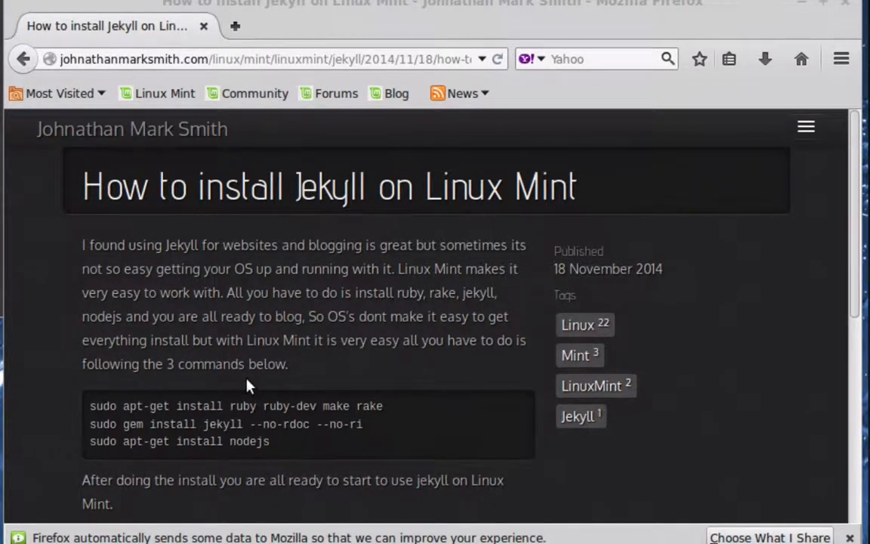
{"action": "mouse_move", "coordinate": [233, 375]}
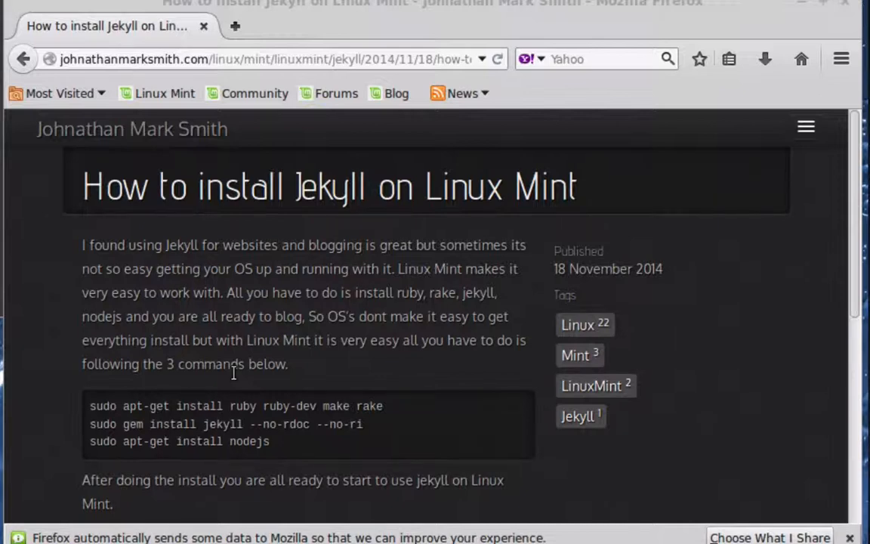
{"action": "mouse_move", "coordinate": [214, 401]}
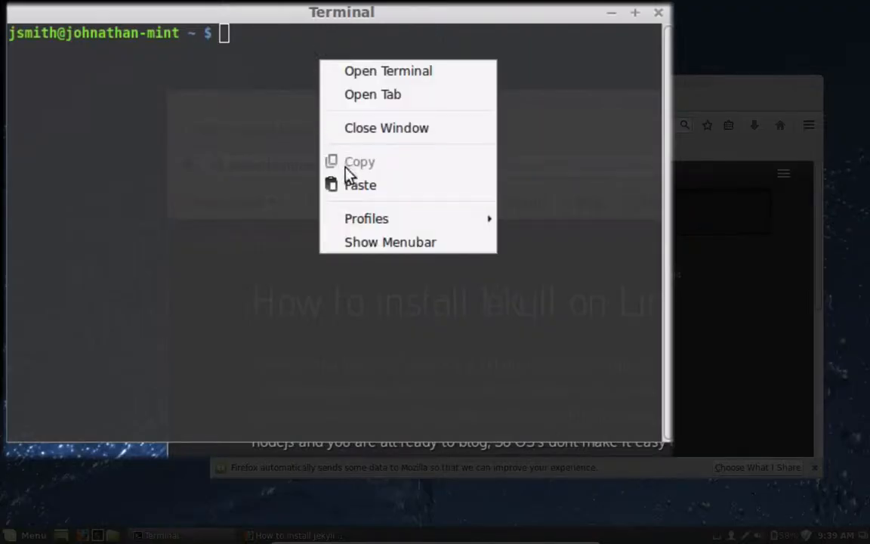
Step: Paste 'sudo apt-get install ruby ruby-dev make rake' at the prompt without running it
{"action": "left_click", "coordinate": [360, 184]}
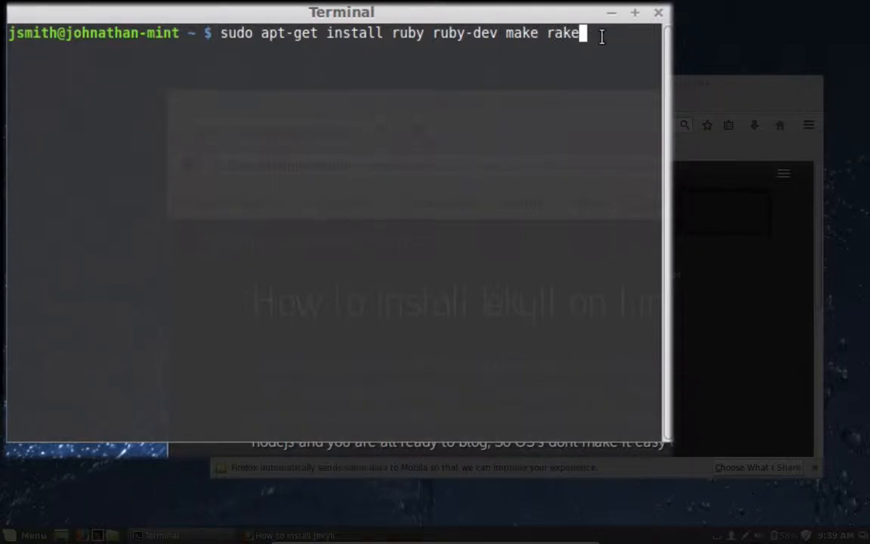
Step: Run the apt-get command with the sudo password so ruby, ruby-dev, make and rake install
{"action": "key", "text": "Return"}
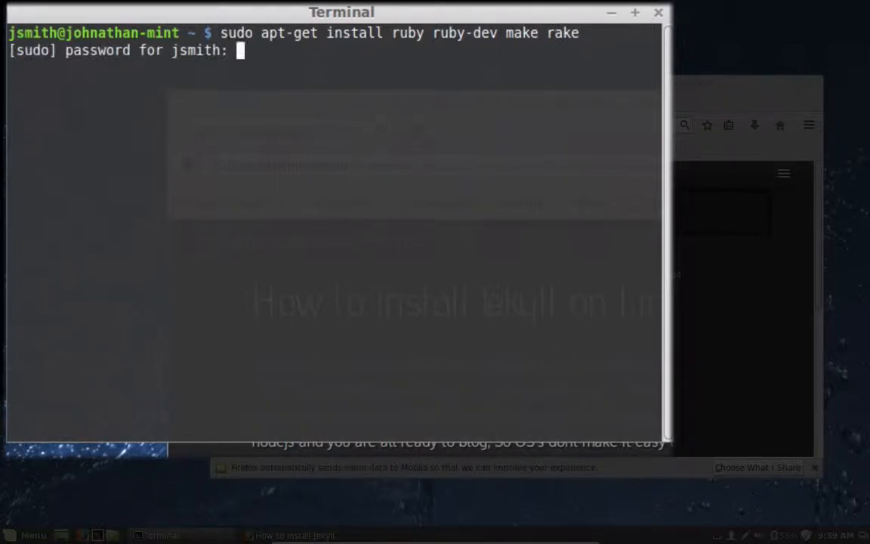
{"action": "key", "text": "Return"}
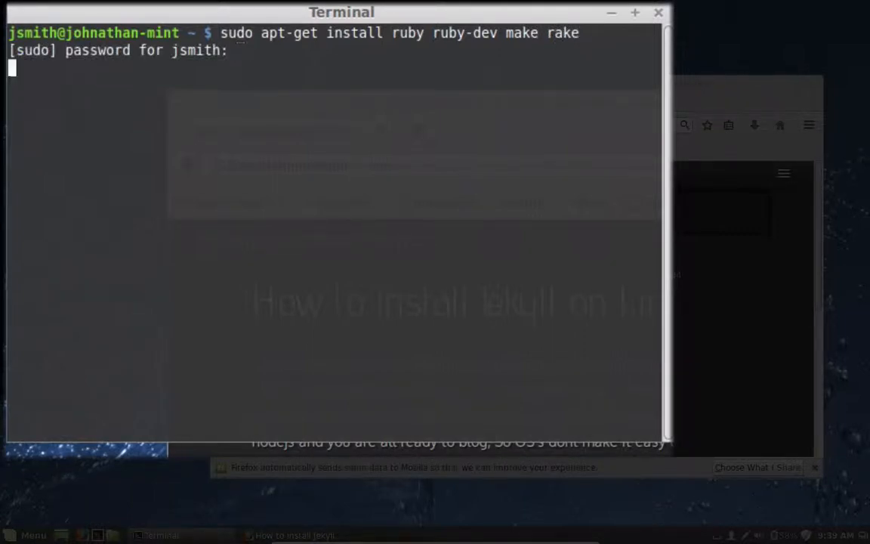
{"action": "key", "text": "Return"}
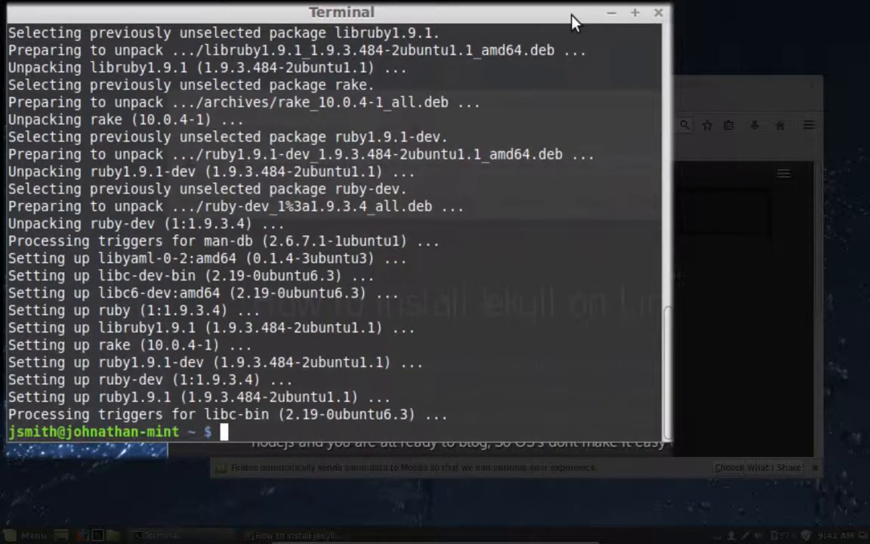
{"action": "mouse_move", "coordinate": [305, 389]}
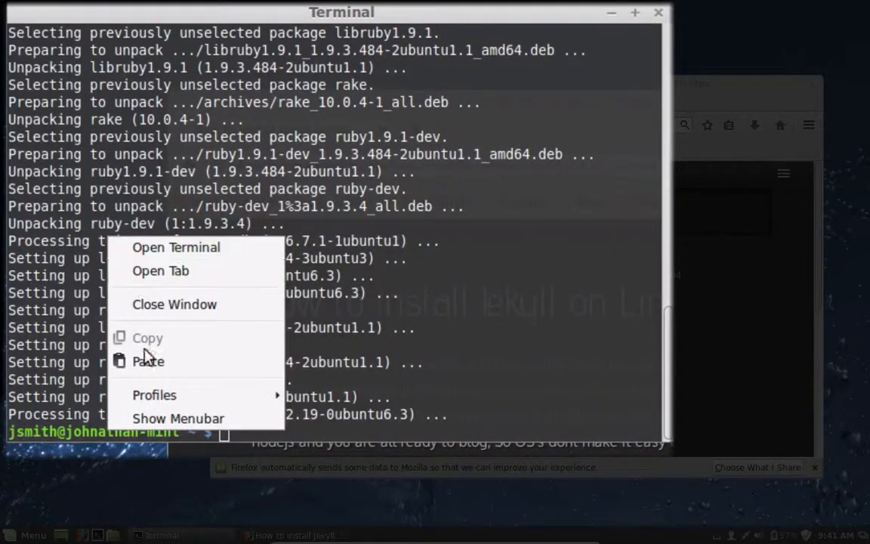
Step: Run 'sudo gem install jekyll --no-rdoc --no-ri', installing 31 gems including jekyll-2.5.1
{"action": "left_click", "coordinate": [149, 361]}
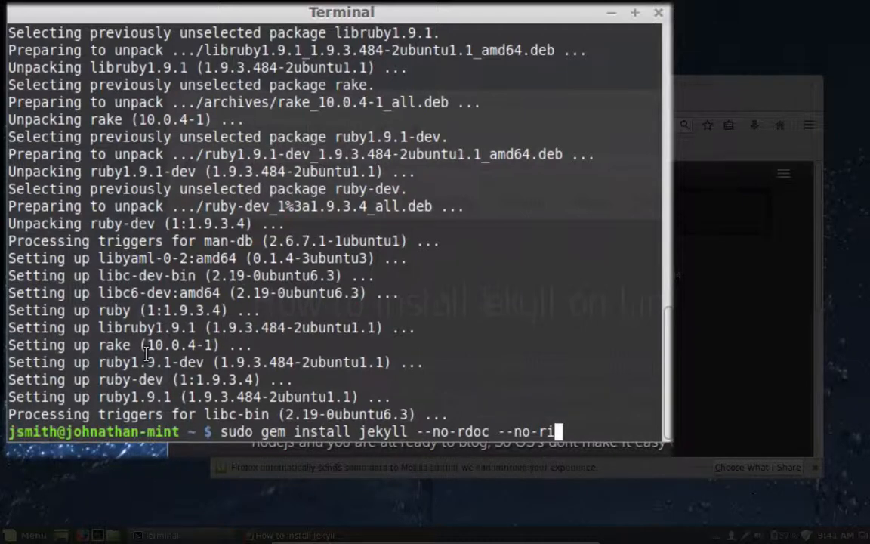
{"action": "mouse_move", "coordinate": [416, 363]}
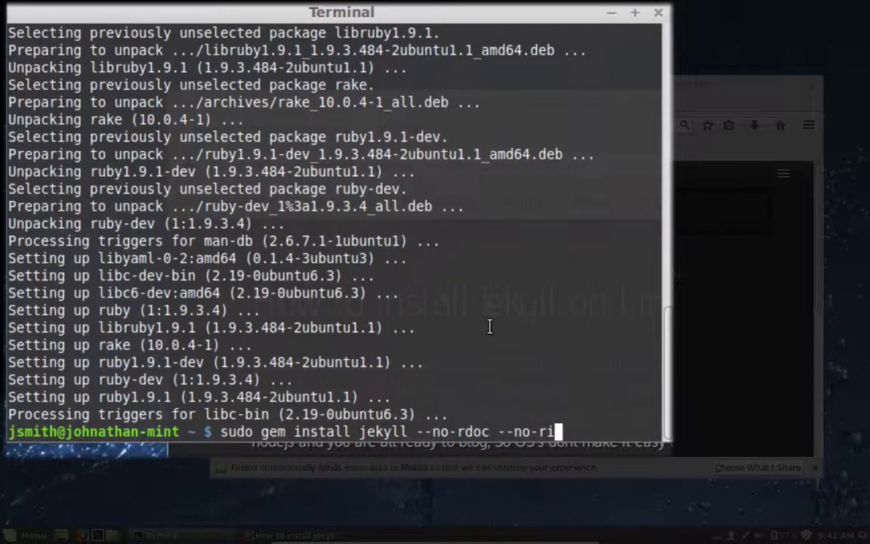
{"action": "key", "text": "Return"}
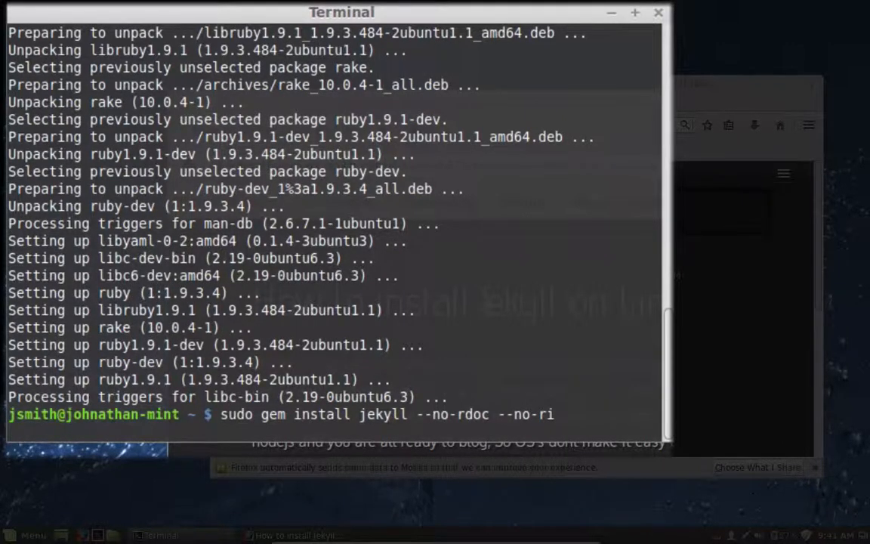
{"action": "key", "text": "Return"}
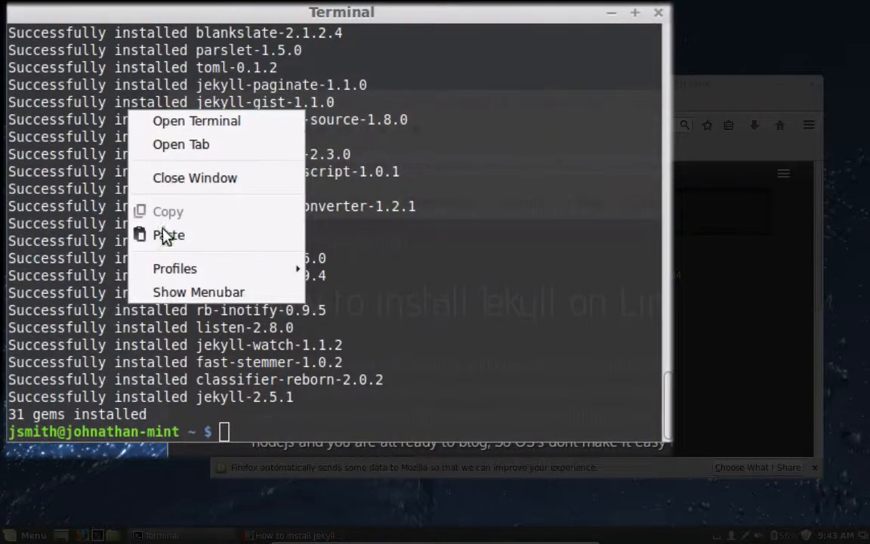
Step: Run 'sudo apt-get install nodejs' so the nodejs package installs
{"action": "left_click", "coordinate": [168, 236]}
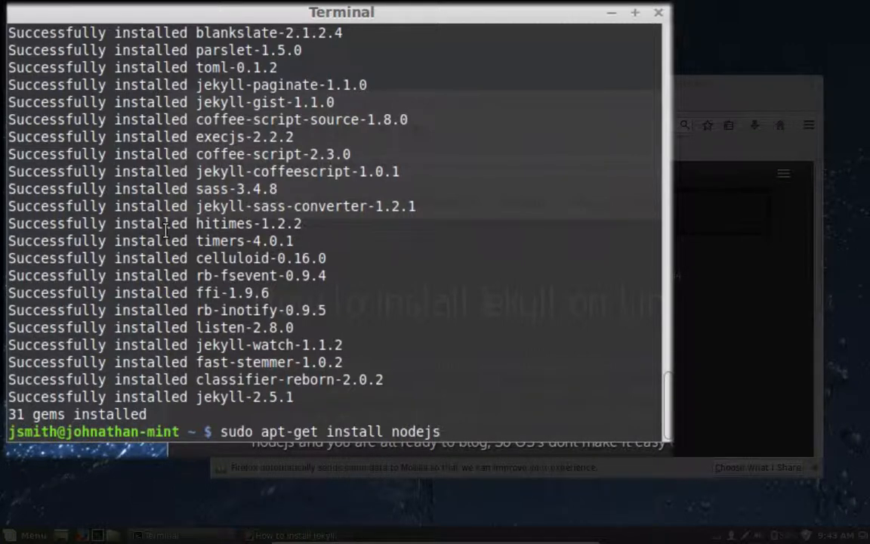
{"action": "key", "text": "Return"}
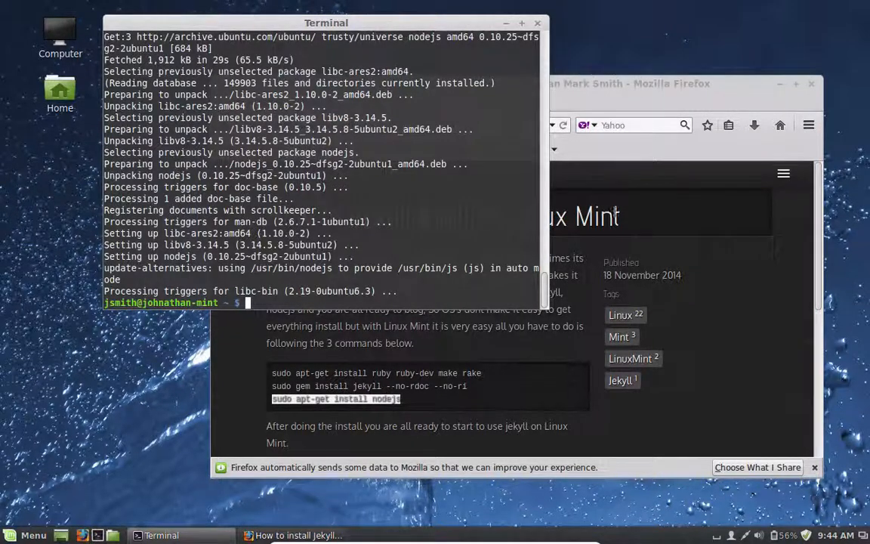
Step: Bring the Firefox window with the Jekyll on Linux Mint tutorial to the front
{"action": "left_click", "coordinate": [634, 202]}
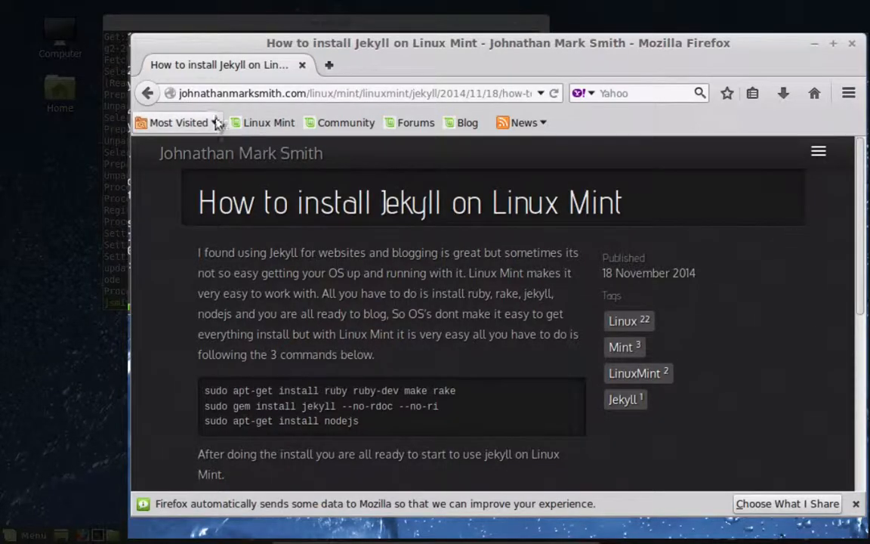
{"action": "mouse_move", "coordinate": [321, 182]}
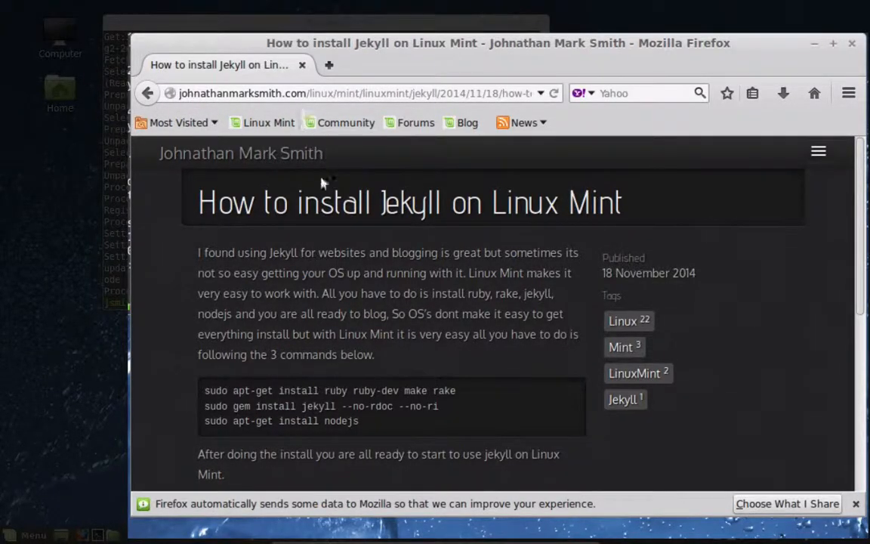
{"action": "mouse_move", "coordinate": [317, 235]}
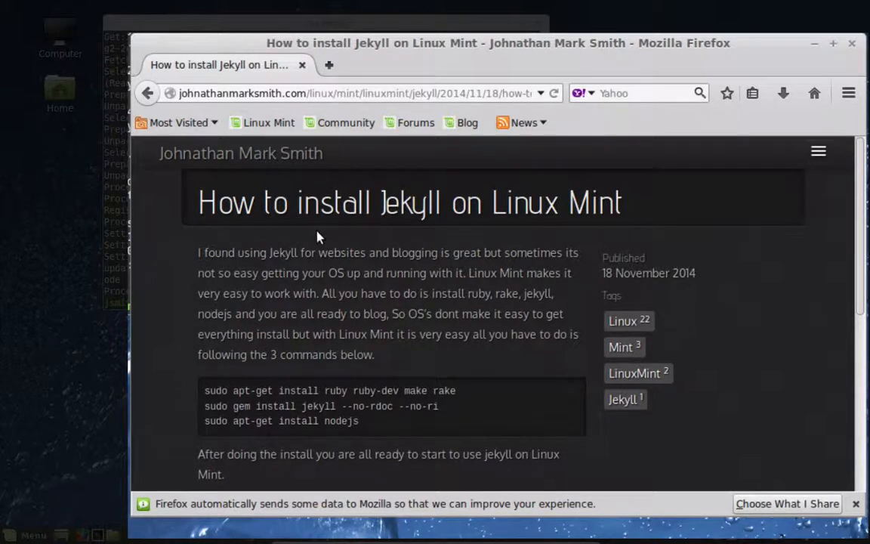
{"action": "mouse_move", "coordinate": [429, 233]}
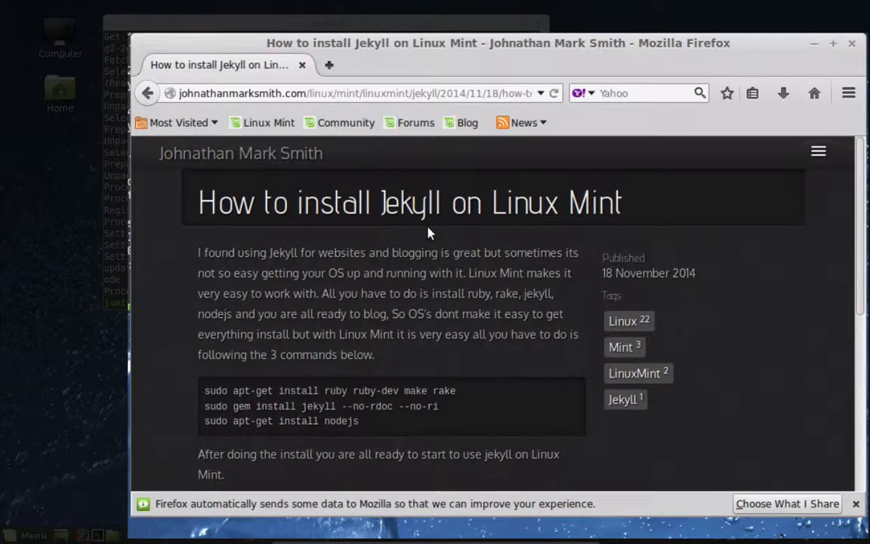